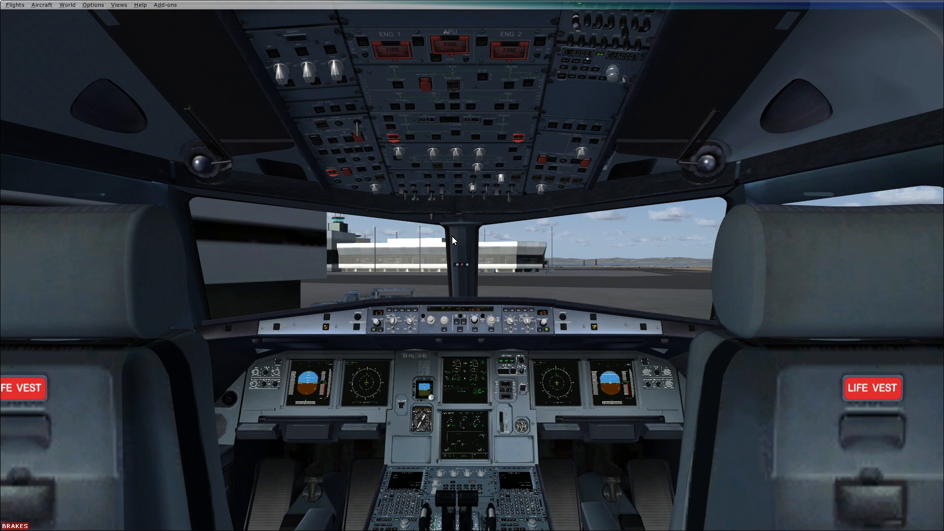
mouse_move(438, 205)
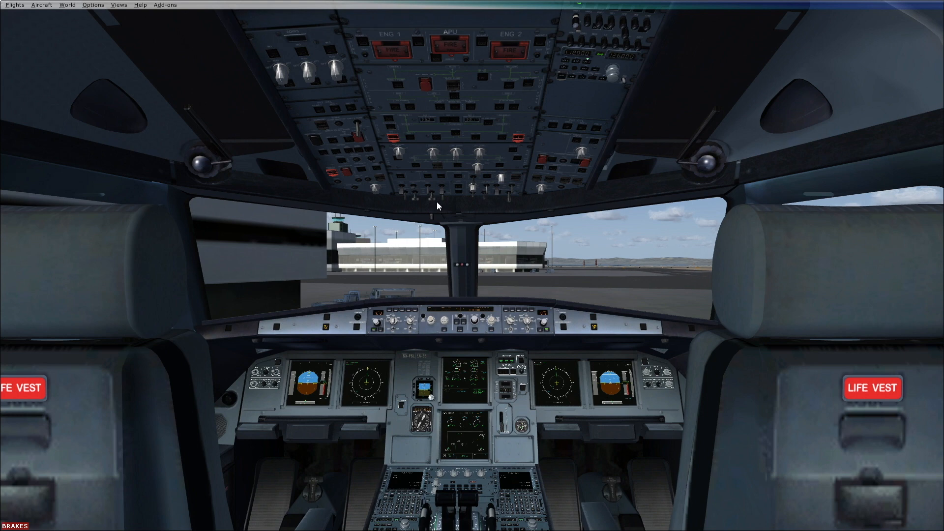
mouse_move(573, 352)
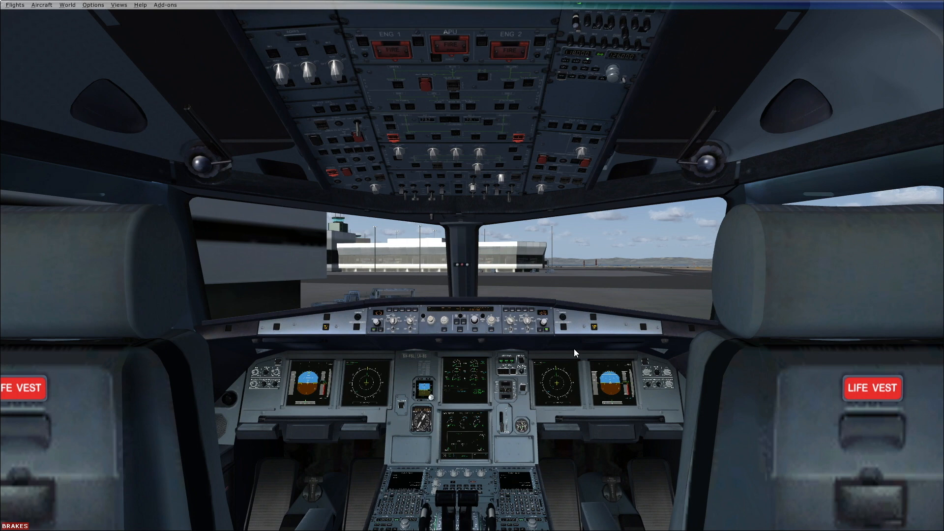
mouse_move(510, 484)
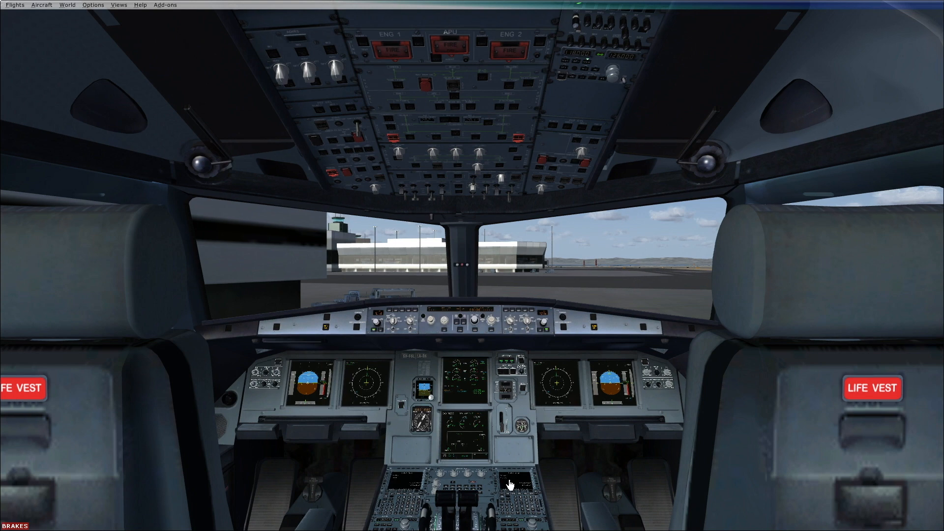
mouse_move(366, 203)
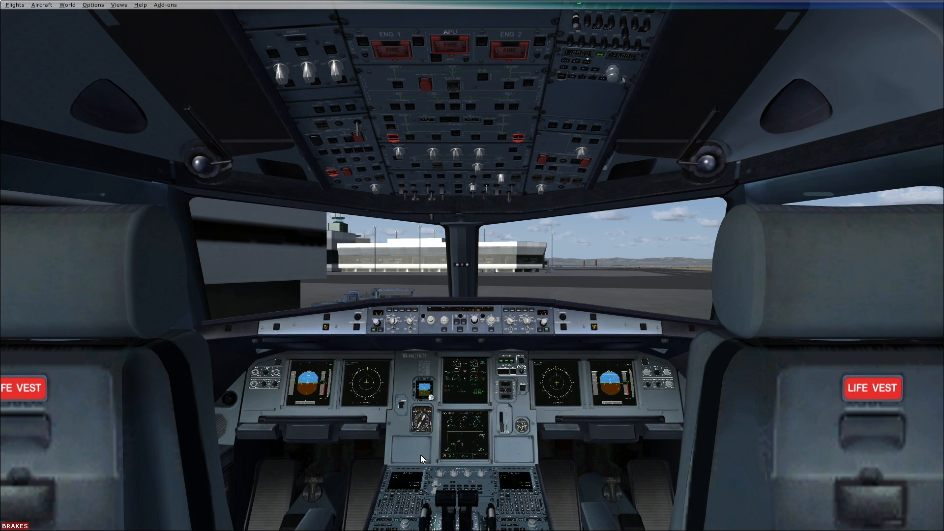
mouse_move(403, 465)
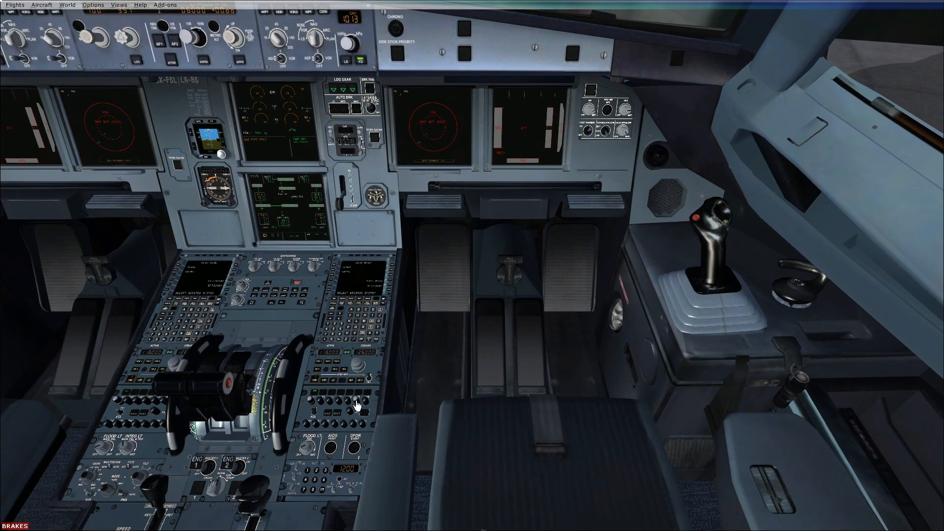
mouse_move(315, 415)
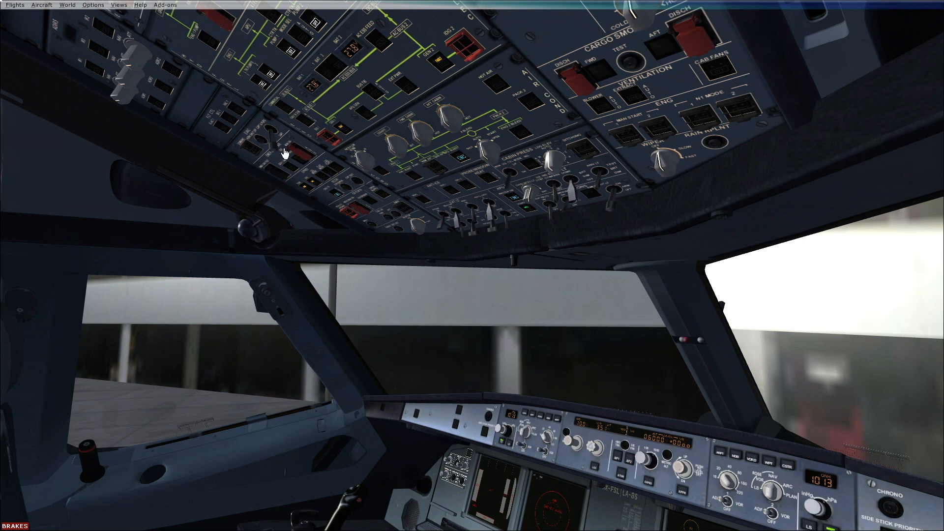
mouse_move(277, 145)
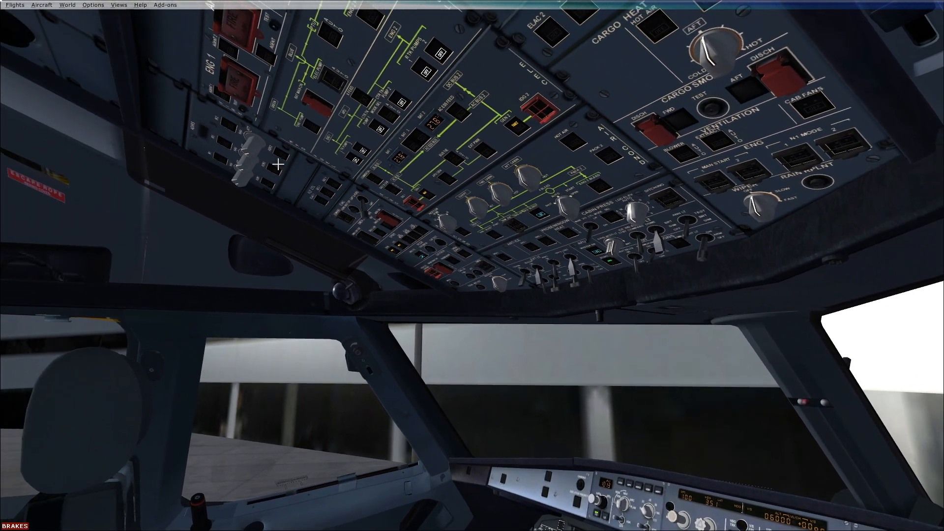
mouse_move(246, 162)
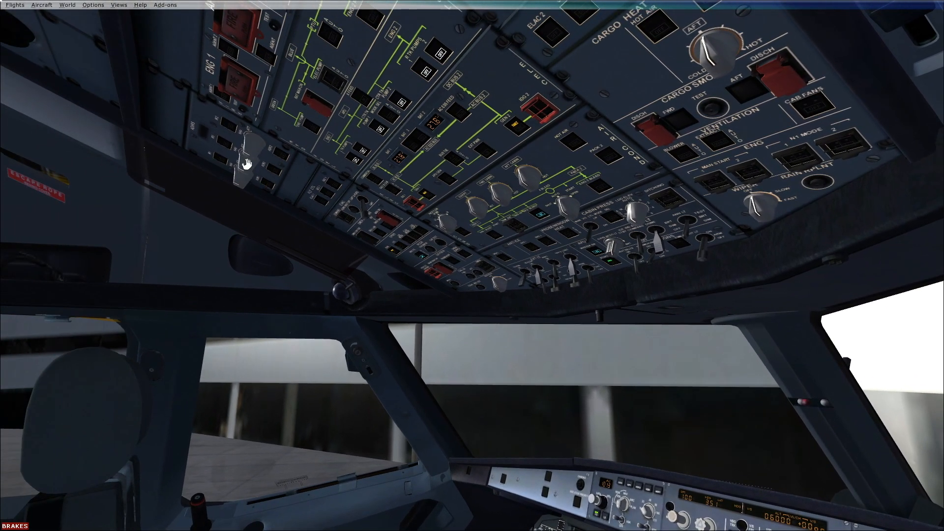
mouse_move(529, 286)
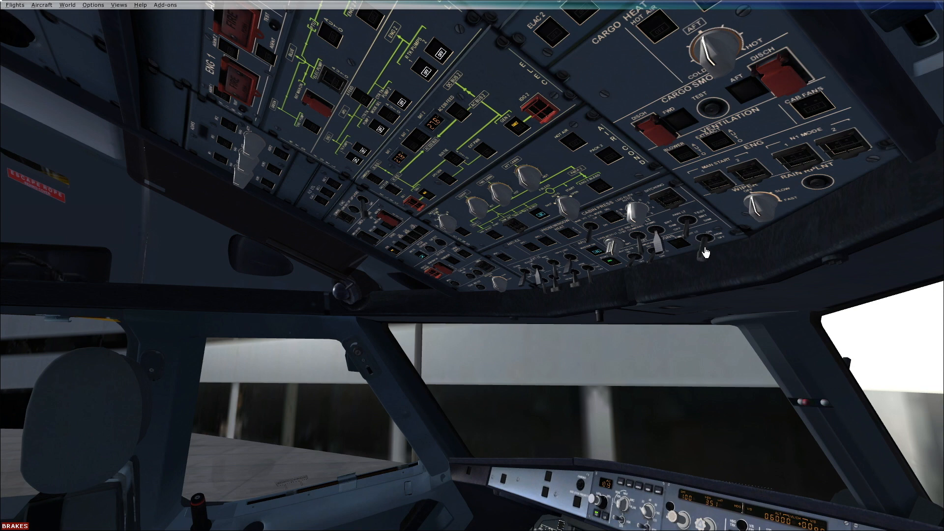
mouse_move(615, 237)
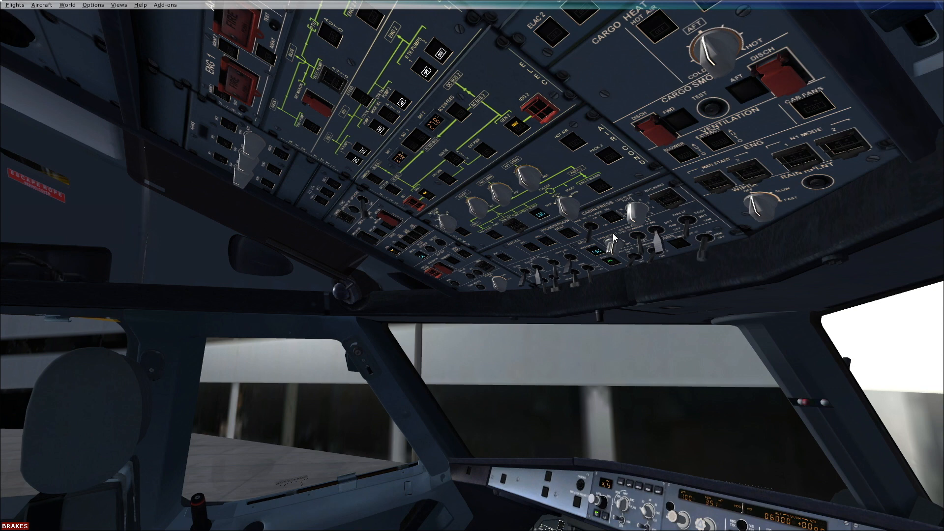
mouse_move(641, 196)
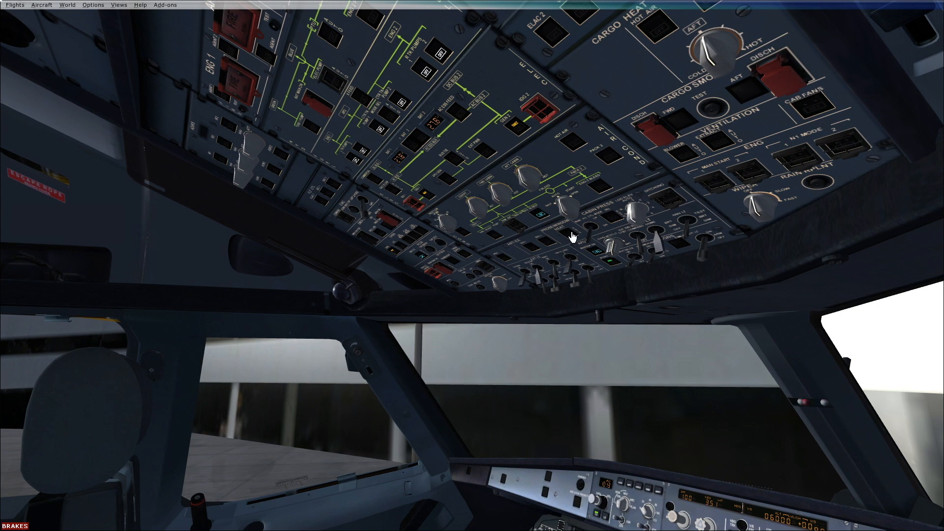
mouse_move(638, 159)
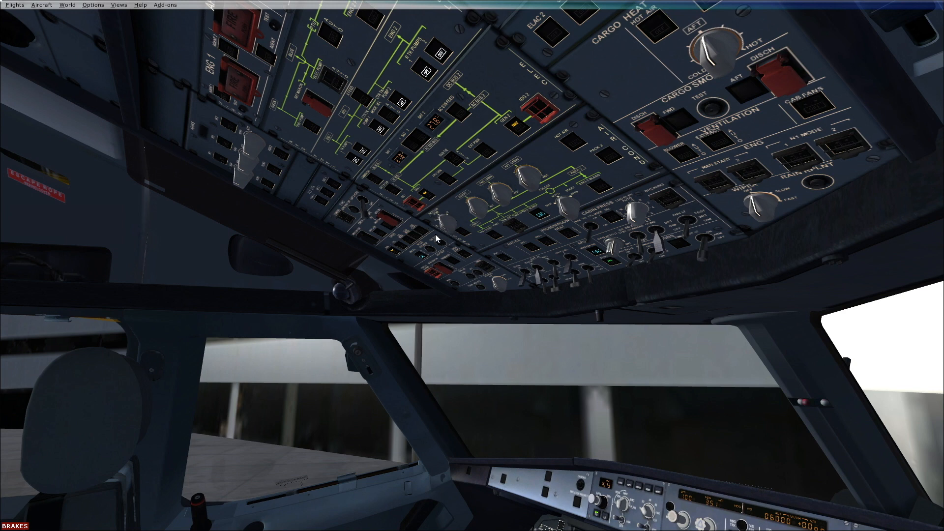
mouse_move(436, 230)
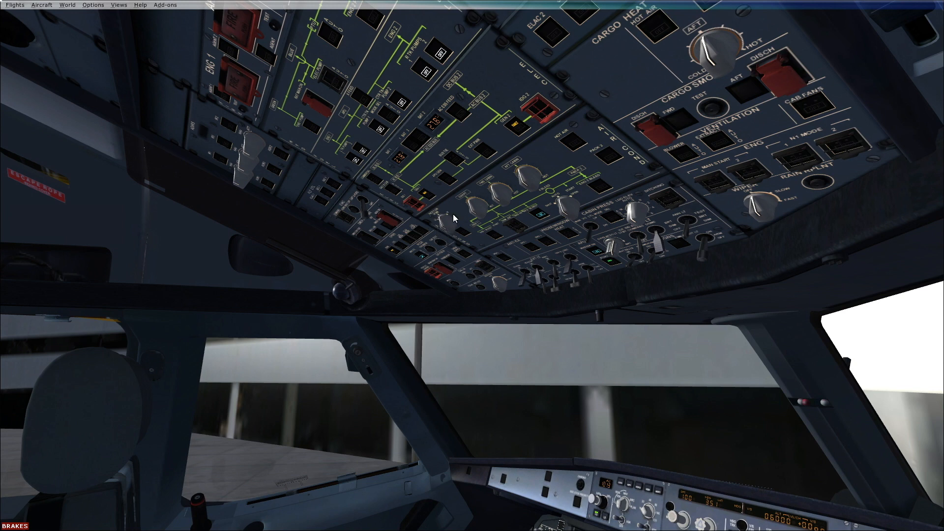
mouse_move(445, 230)
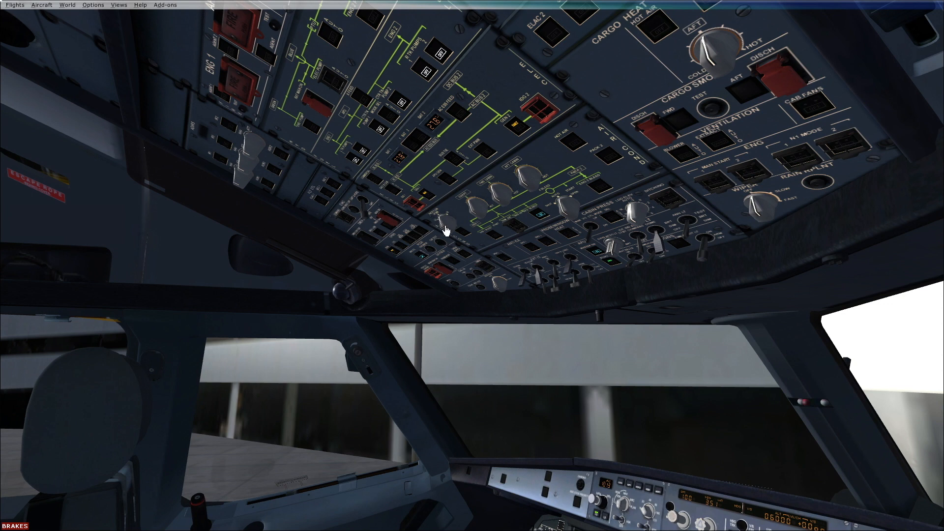
mouse_move(535, 219)
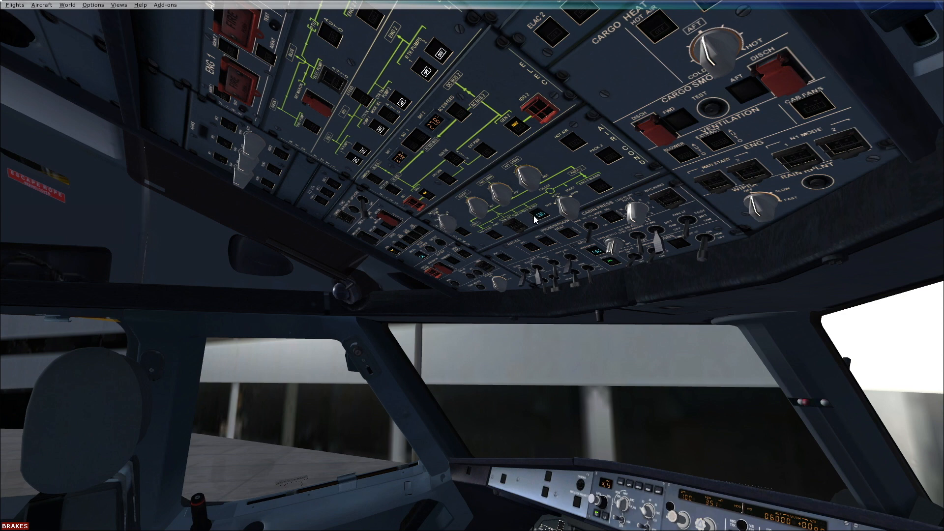
mouse_move(451, 218)
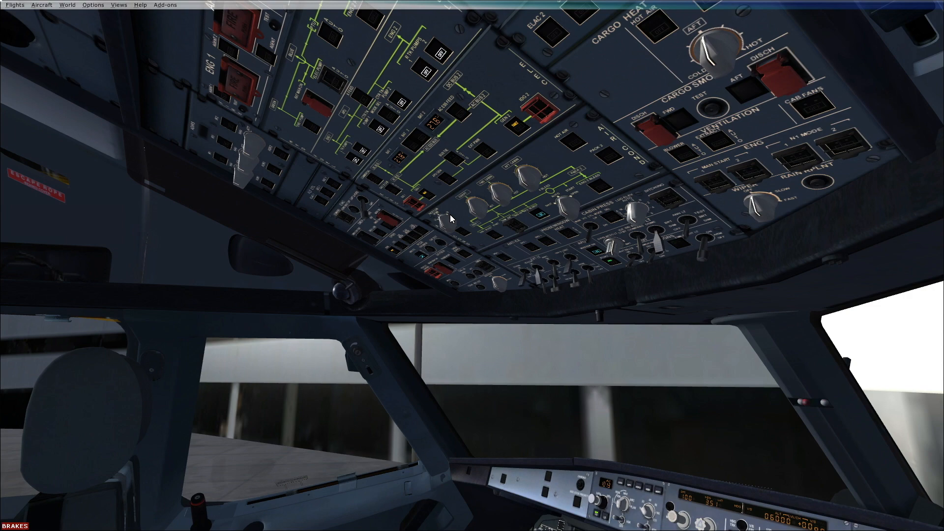
mouse_move(448, 179)
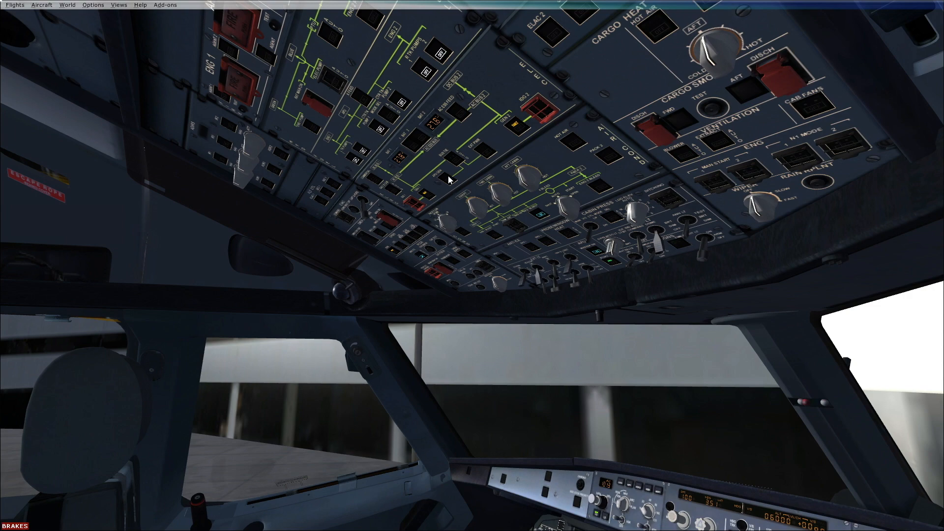
mouse_move(554, 95)
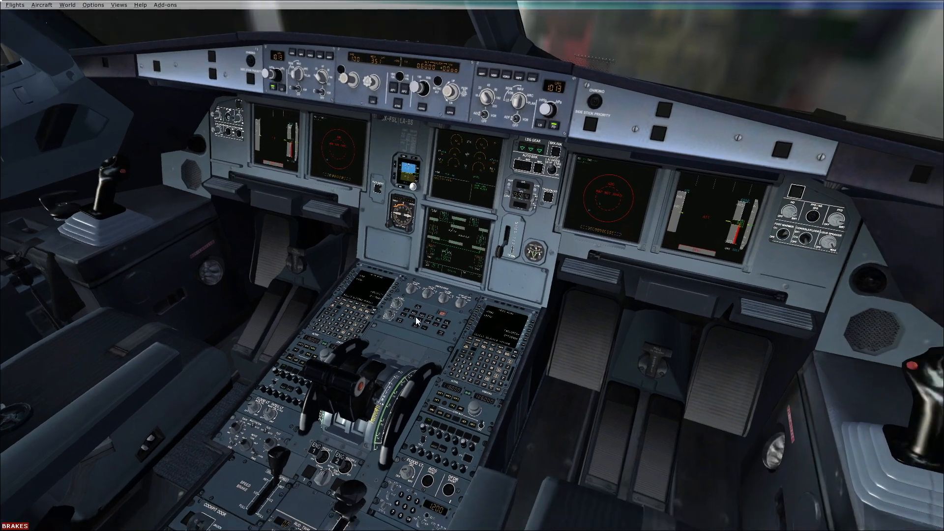
mouse_move(448, 264)
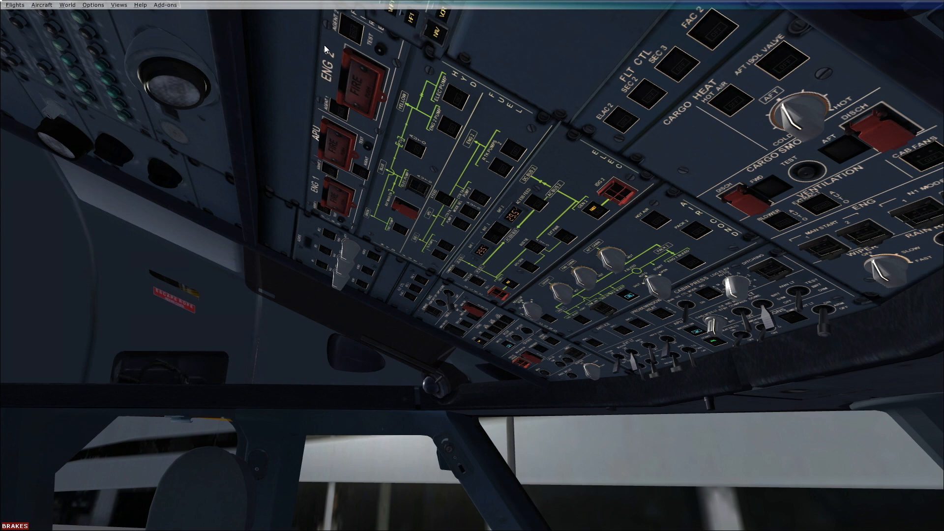
mouse_move(359, 211)
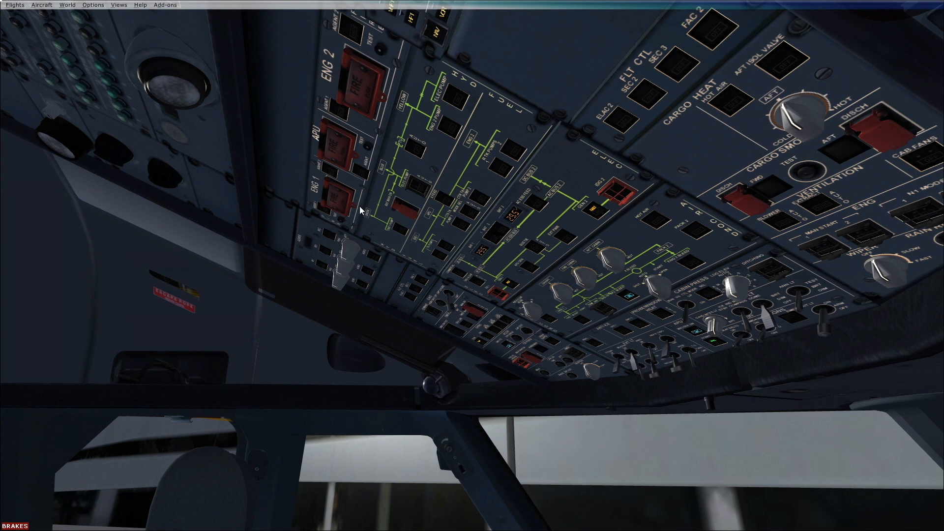
mouse_move(335, 181)
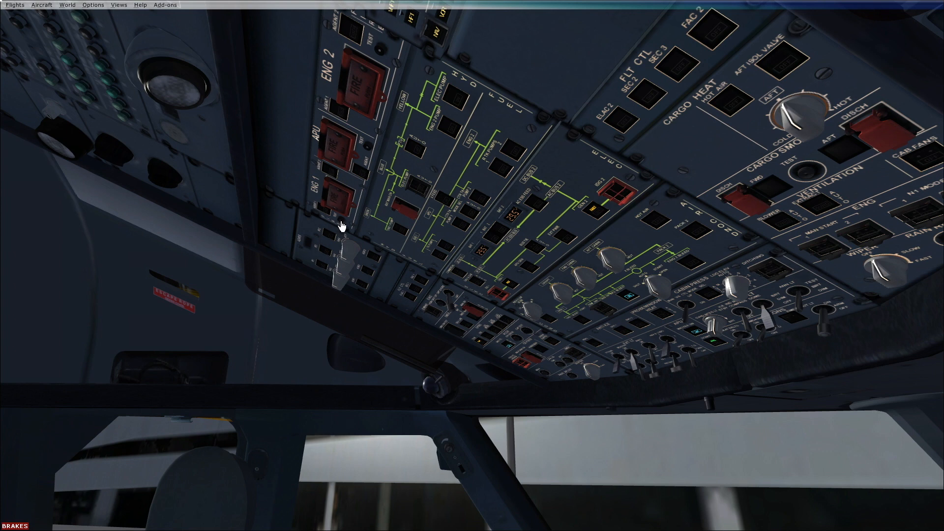
Run the ENG 1 fire warning test, lighting the engine 1 fire pushbutton red.
left_click(336, 199)
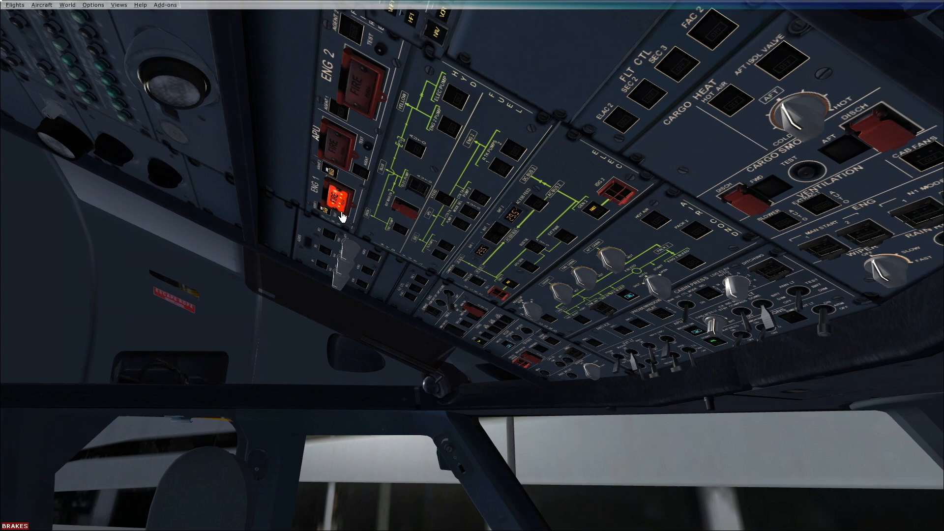
mouse_move(328, 187)
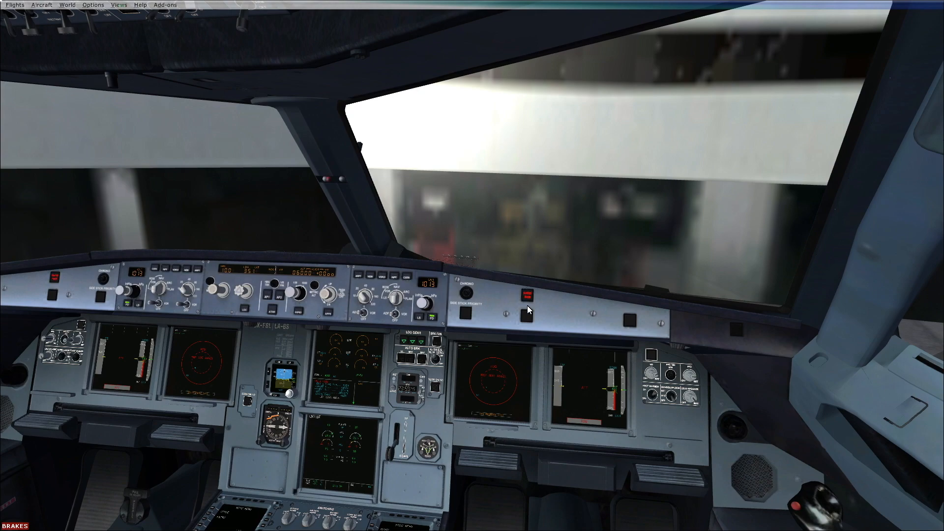
mouse_move(333, 390)
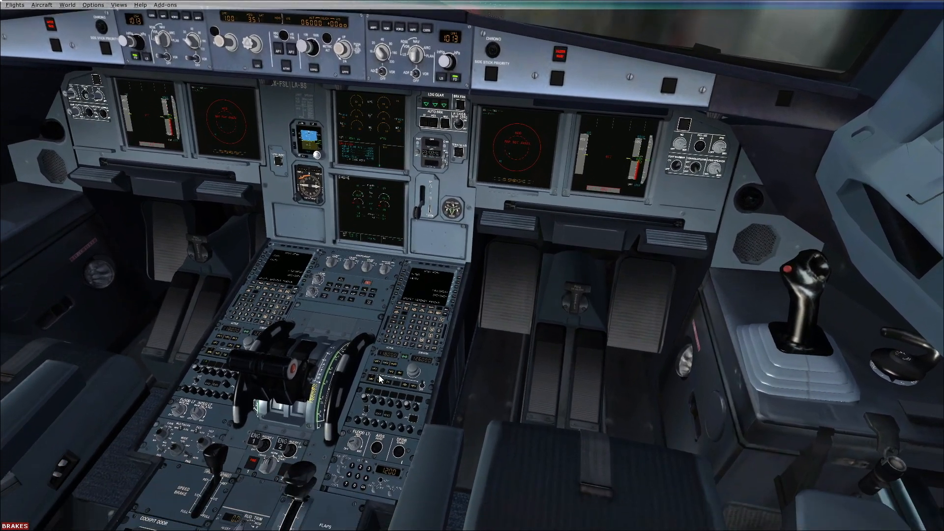
mouse_move(258, 473)
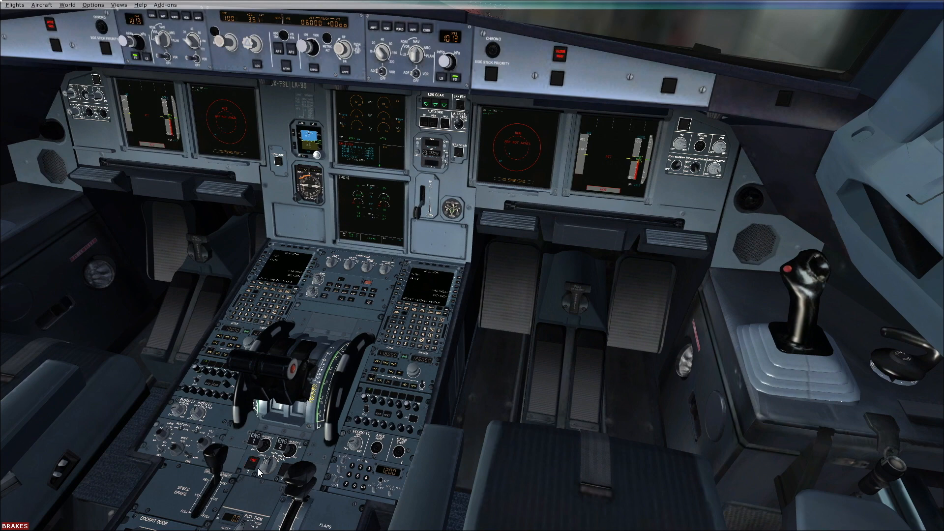
mouse_move(249, 480)
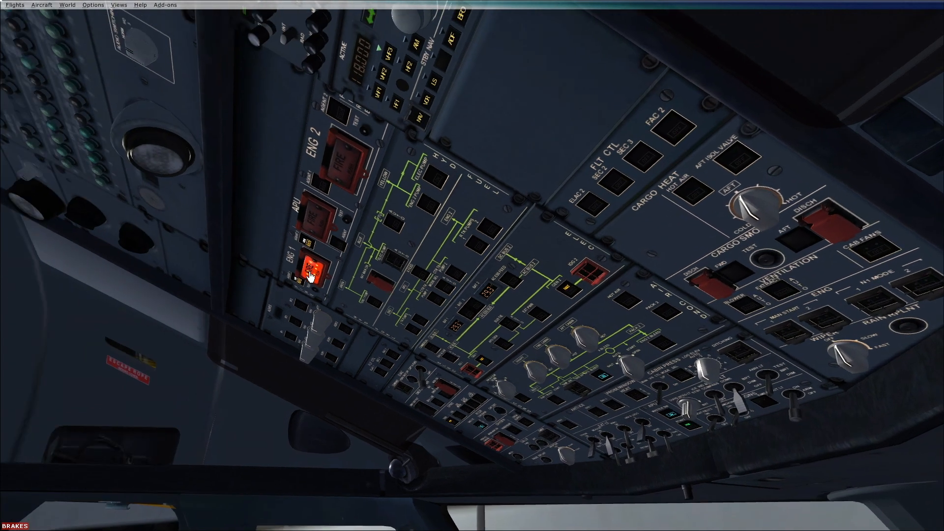
End the ENG 1 fire test and start the ENG 2 fire warning test.
left_click(313, 271)
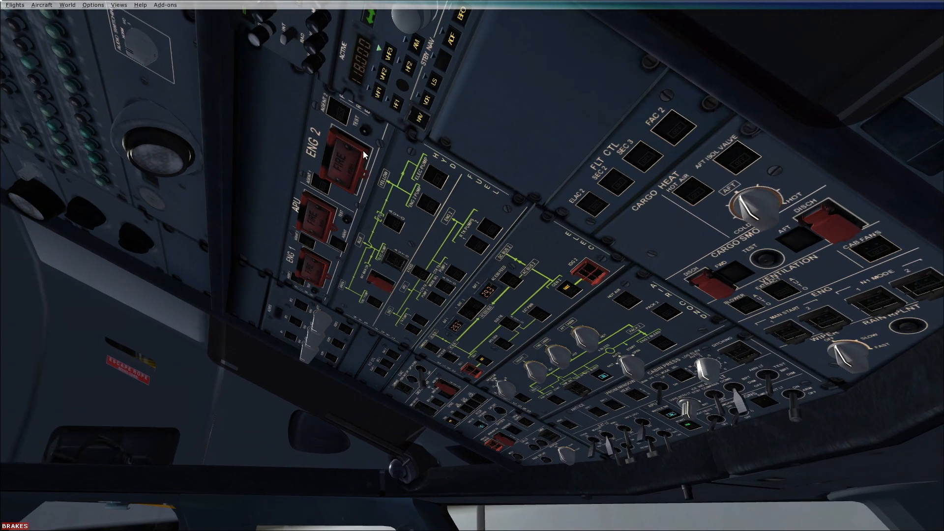
left_click(344, 168)
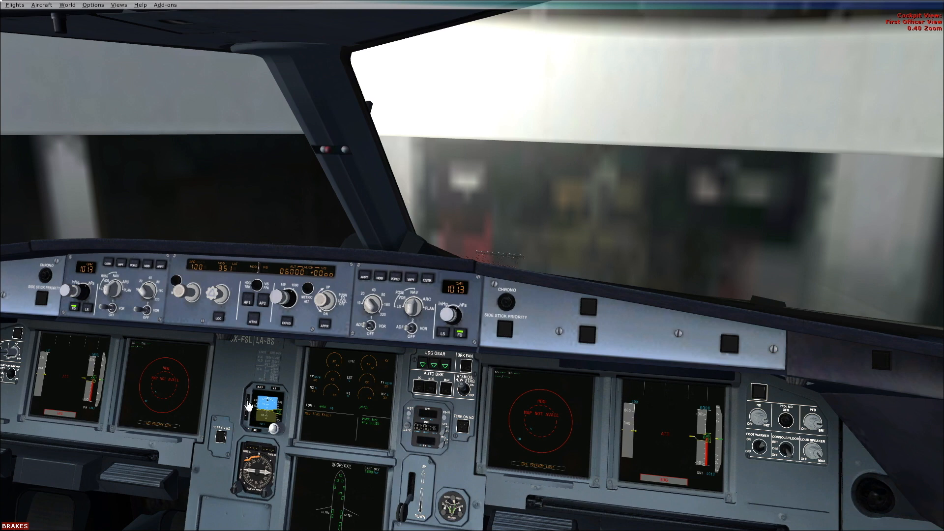
mouse_move(299, 449)
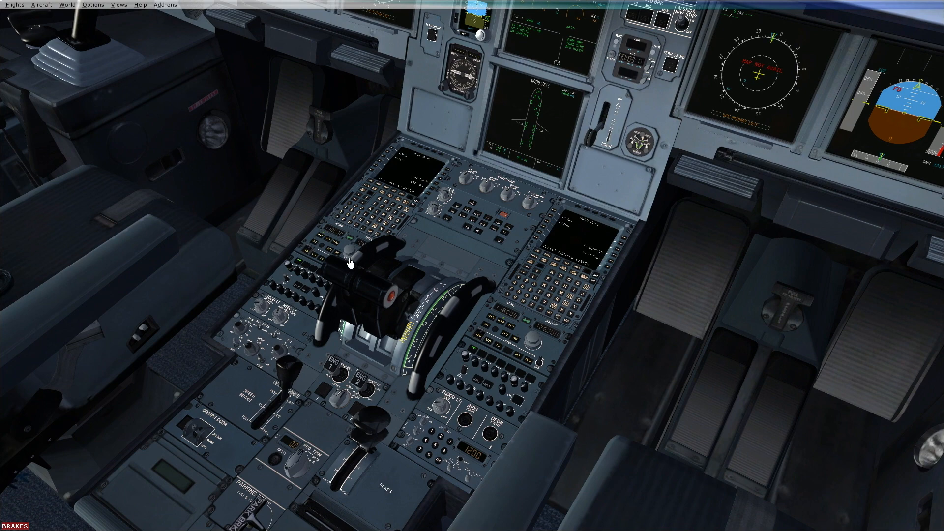
mouse_move(308, 308)
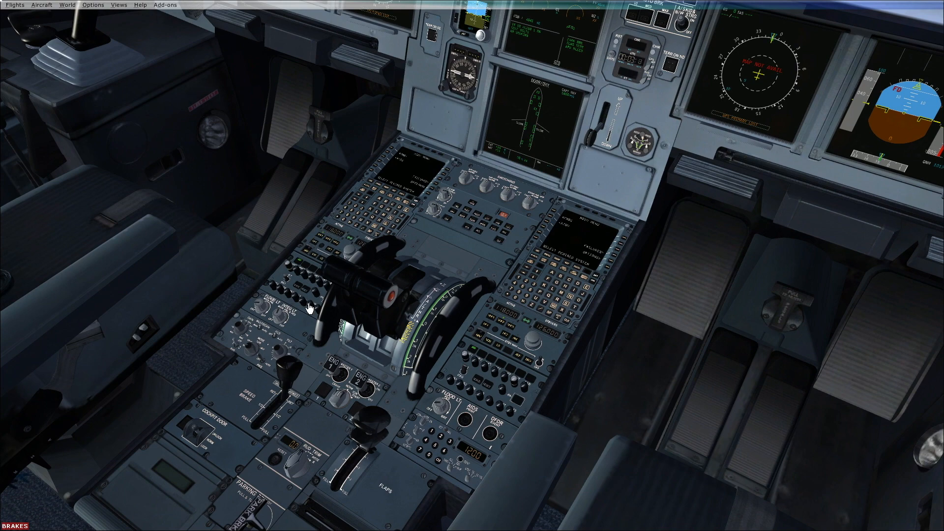
mouse_move(259, 361)
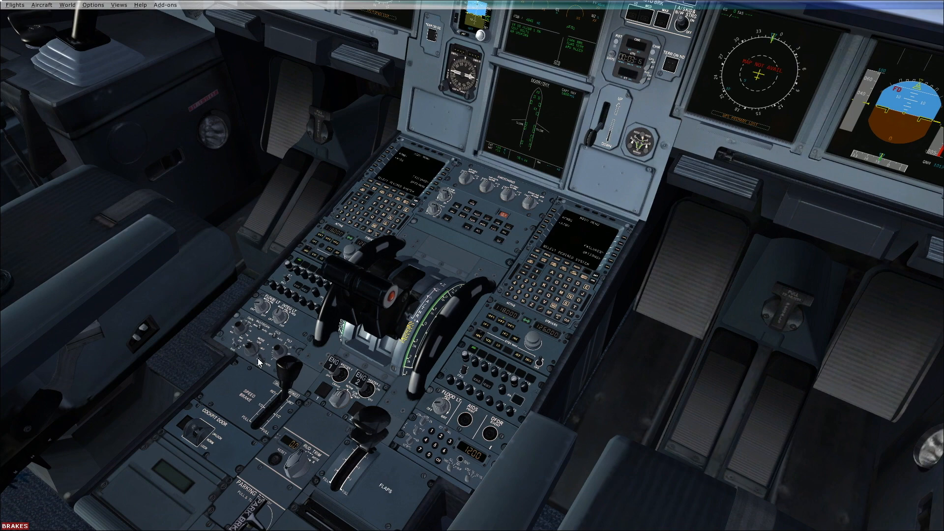
mouse_move(195, 433)
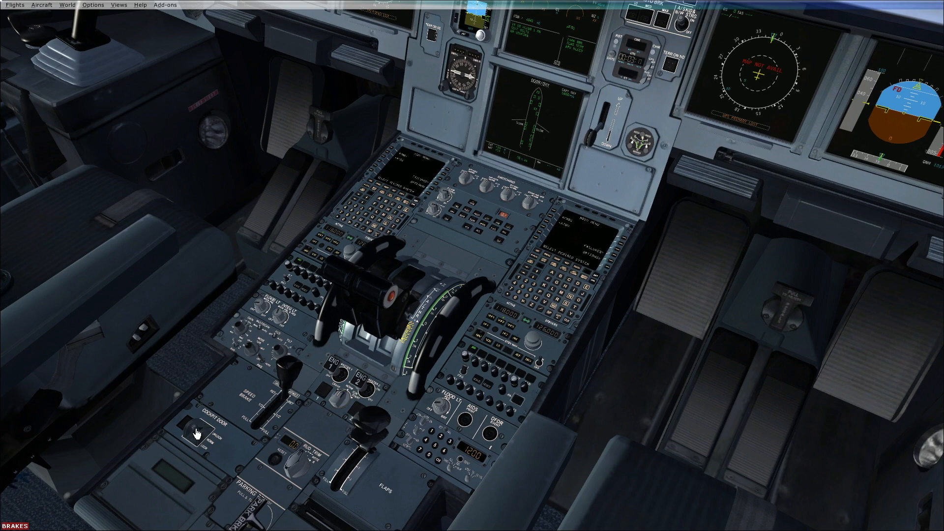
mouse_move(468, 171)
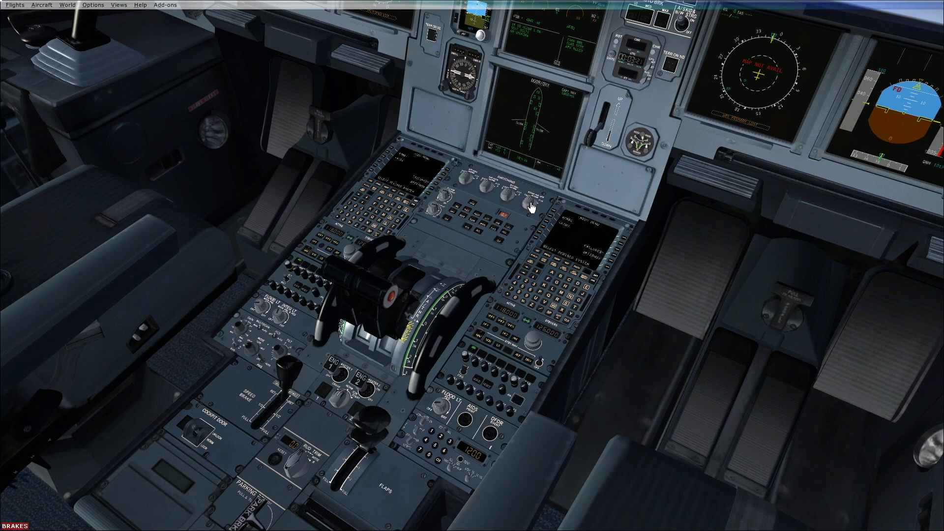
mouse_move(329, 367)
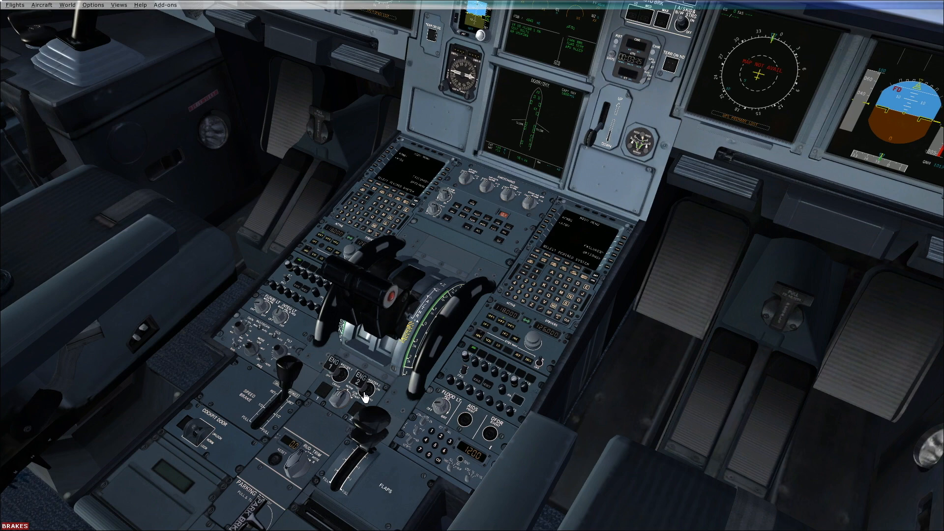
mouse_move(340, 403)
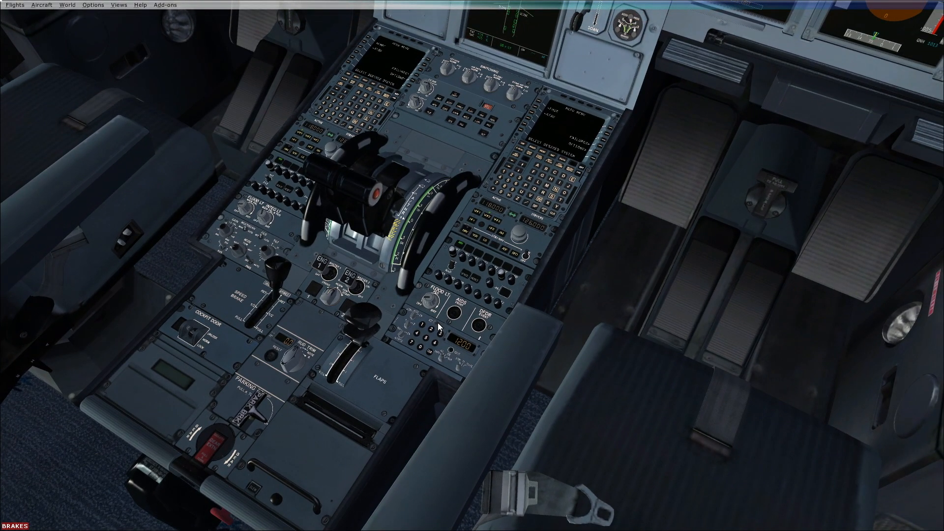
mouse_move(460, 365)
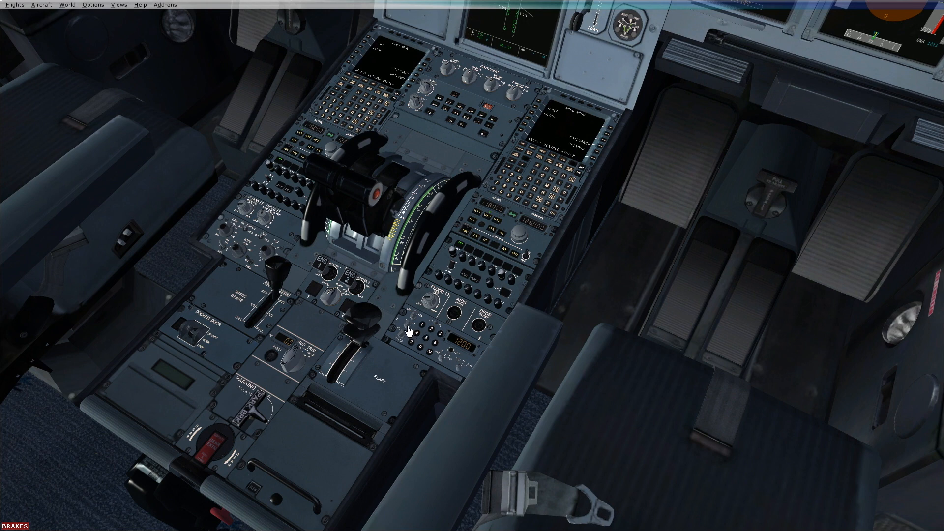
mouse_move(482, 331)
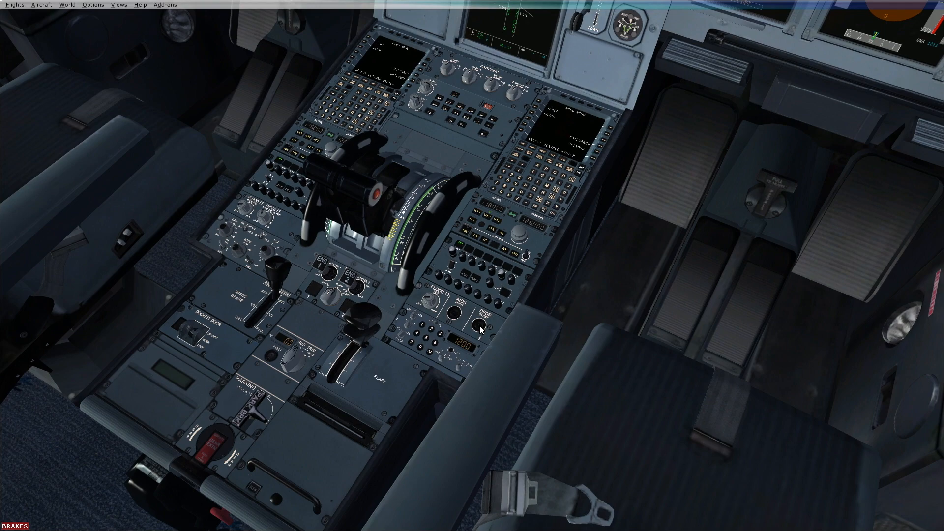